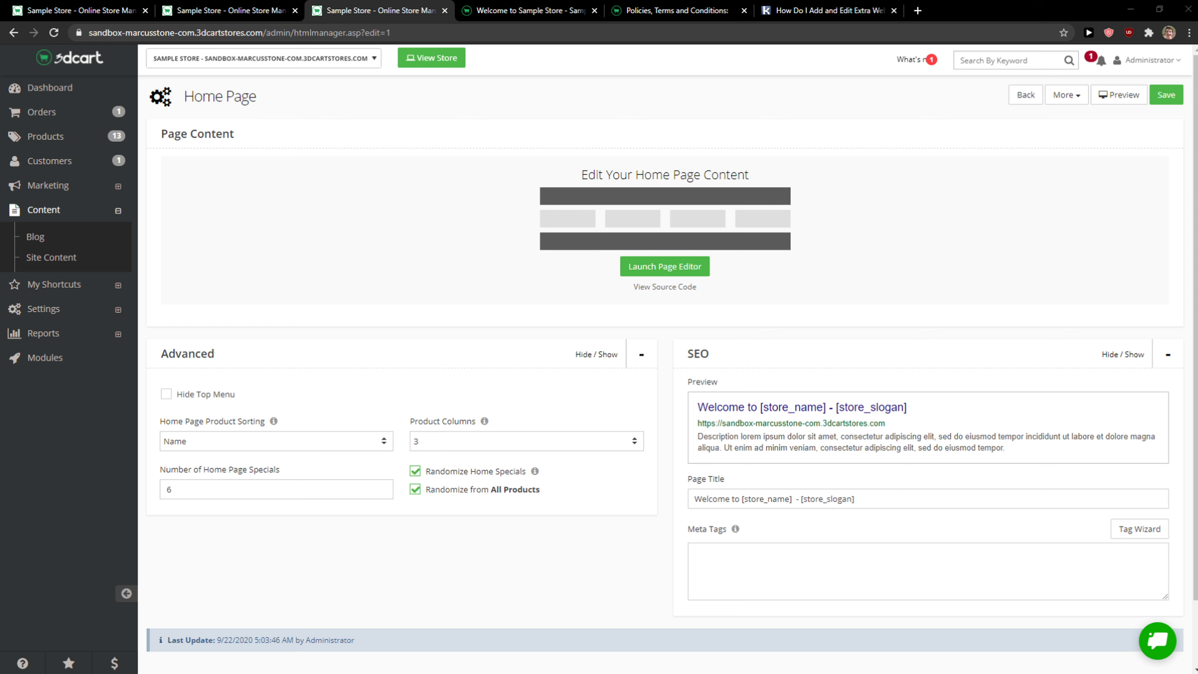
mouse_move(382, 373)
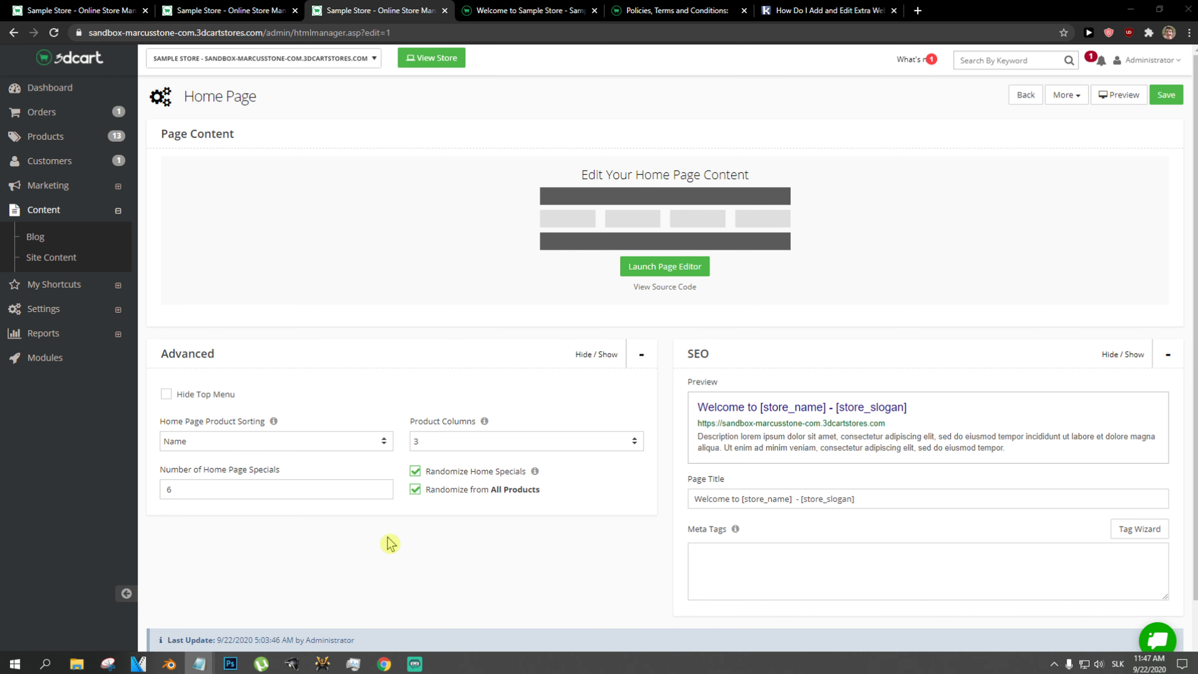
mouse_move(424, 79)
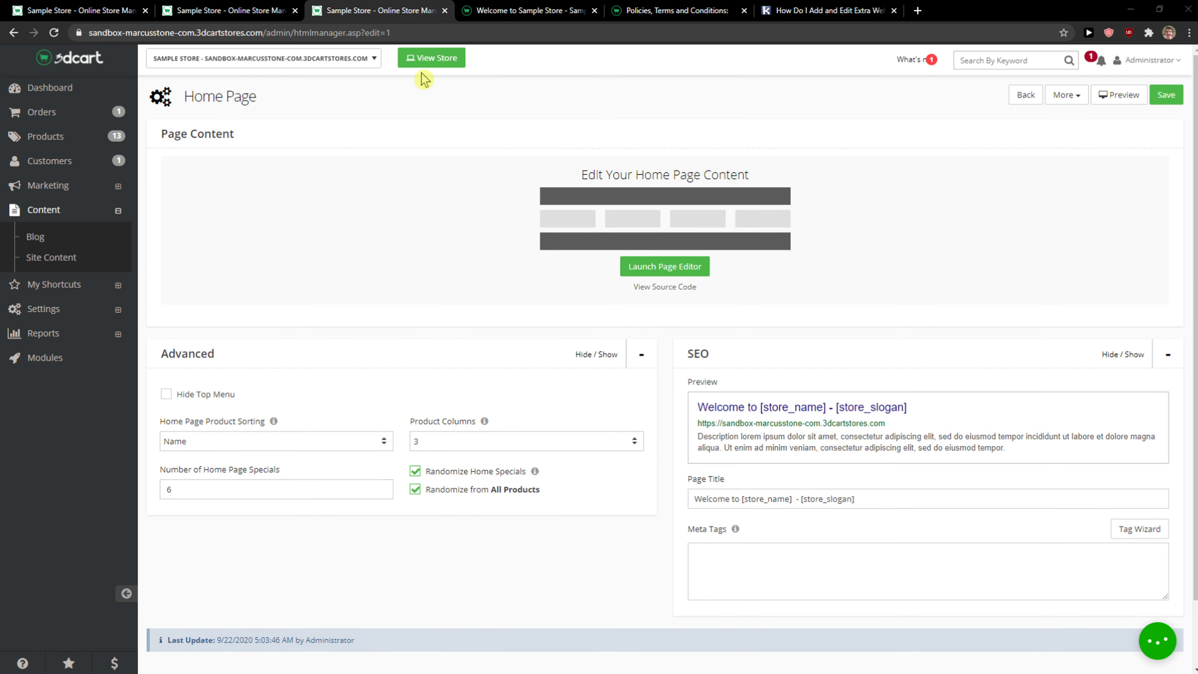
From the live storefront, use 3dcart Tools > Edit Home Page and launch the page editor.
click(431, 57)
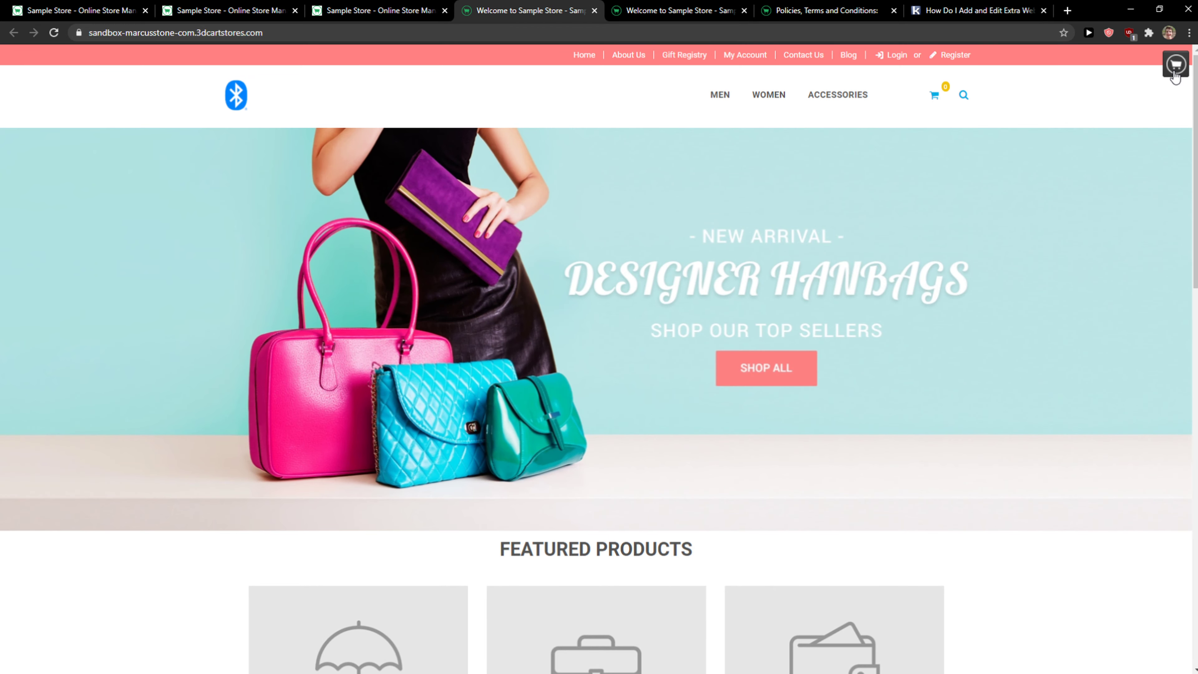
click(1175, 65)
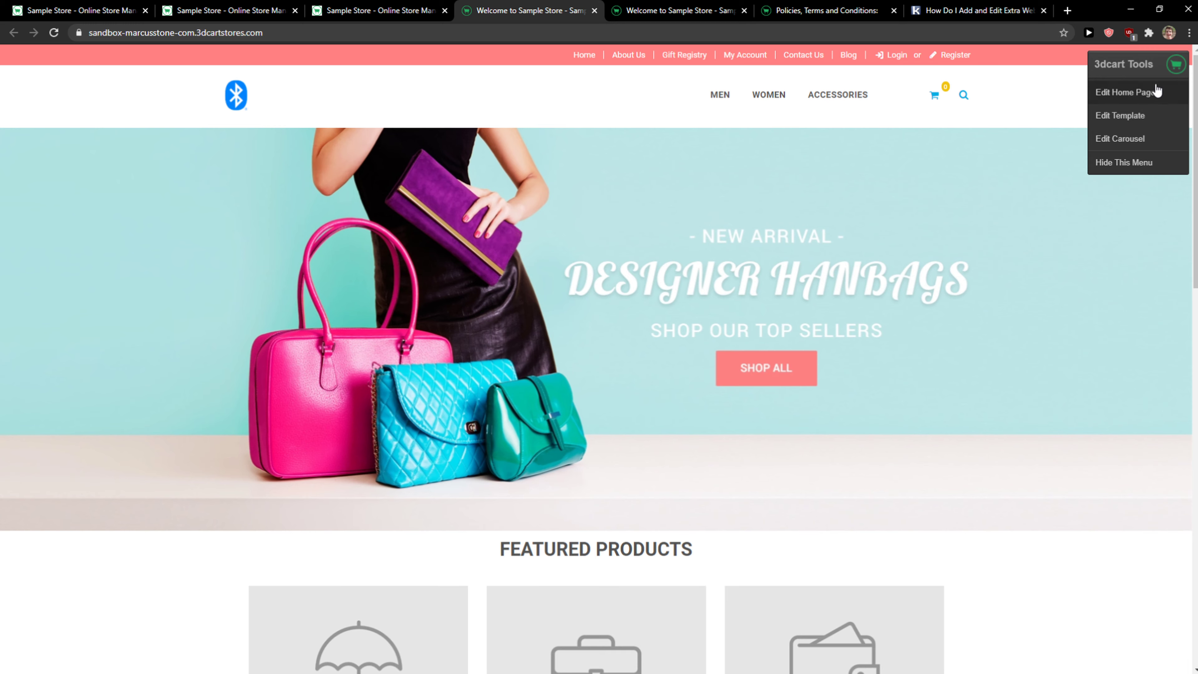
mouse_move(1124, 92)
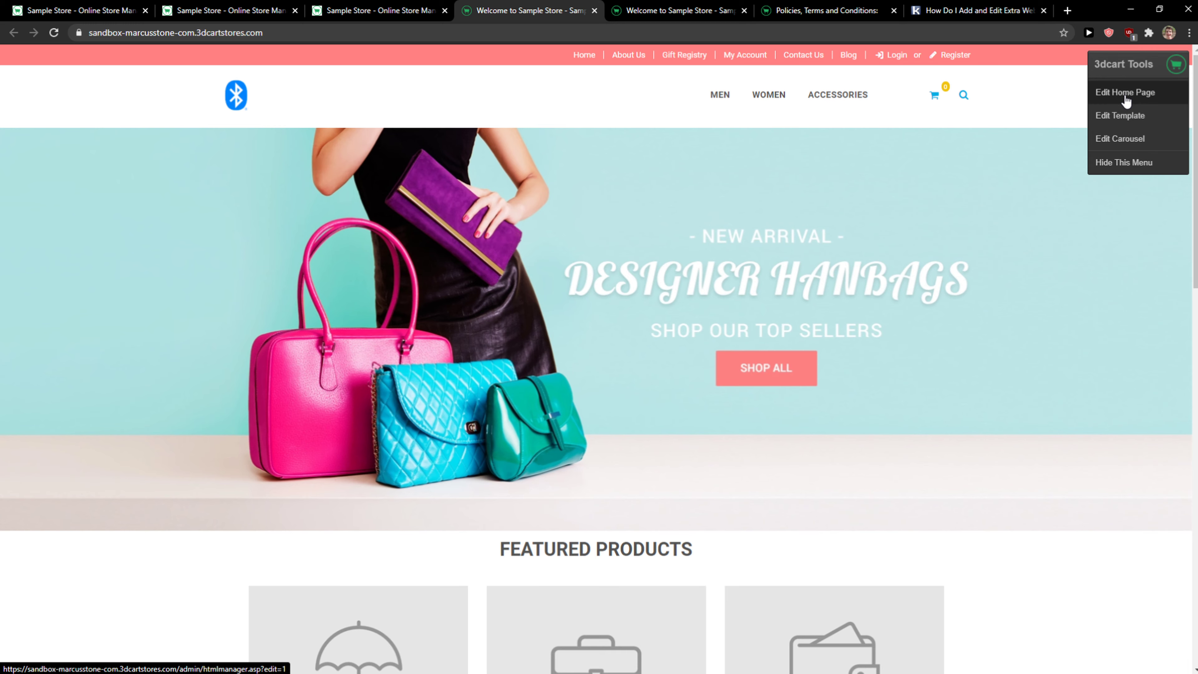
click(1124, 92)
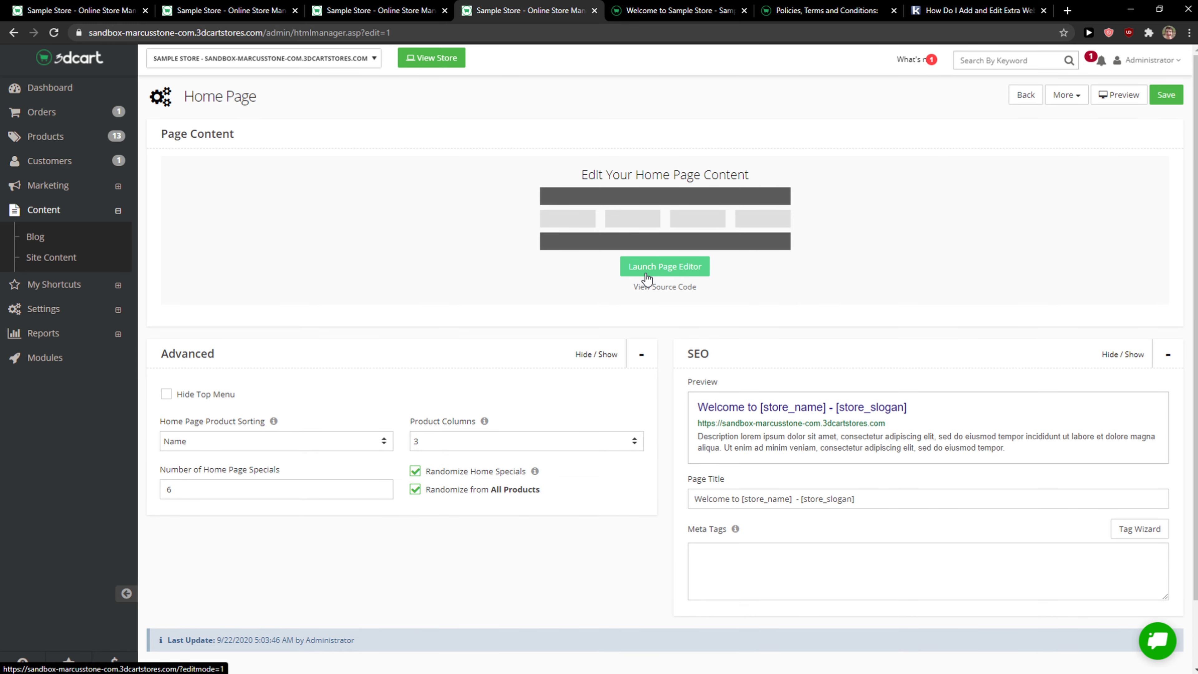
click(663, 266)
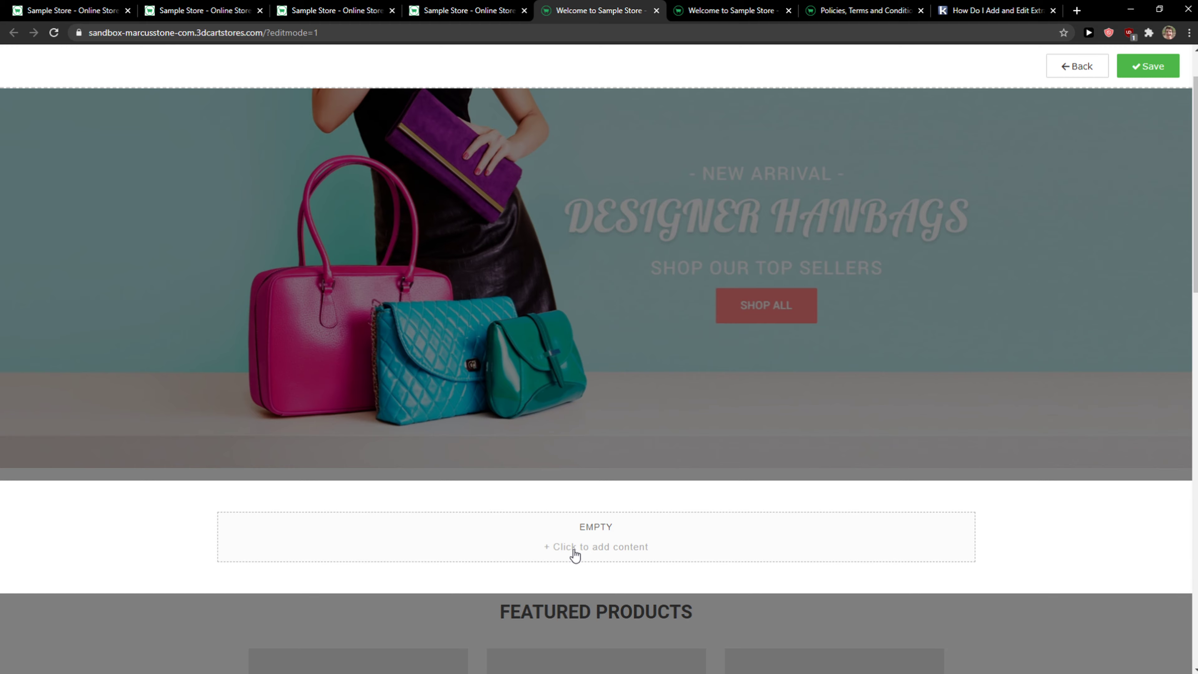
Start content in the empty area and browse the More template categories for FAQ snippets.
click(595, 547)
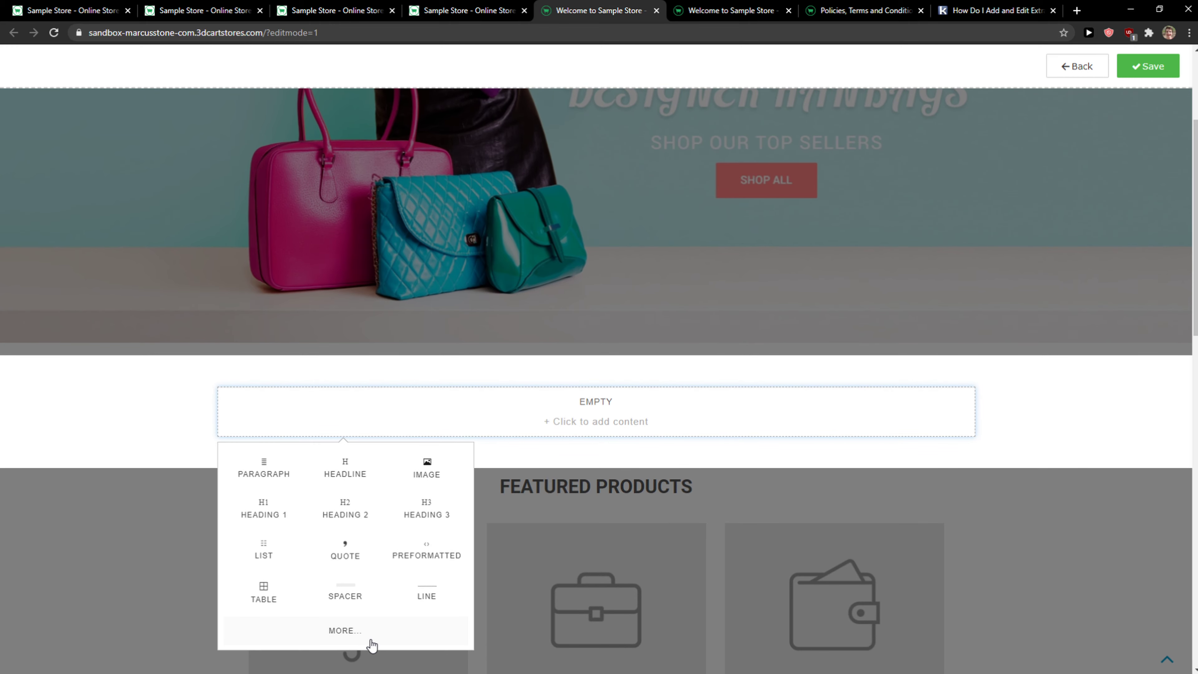
click(344, 630)
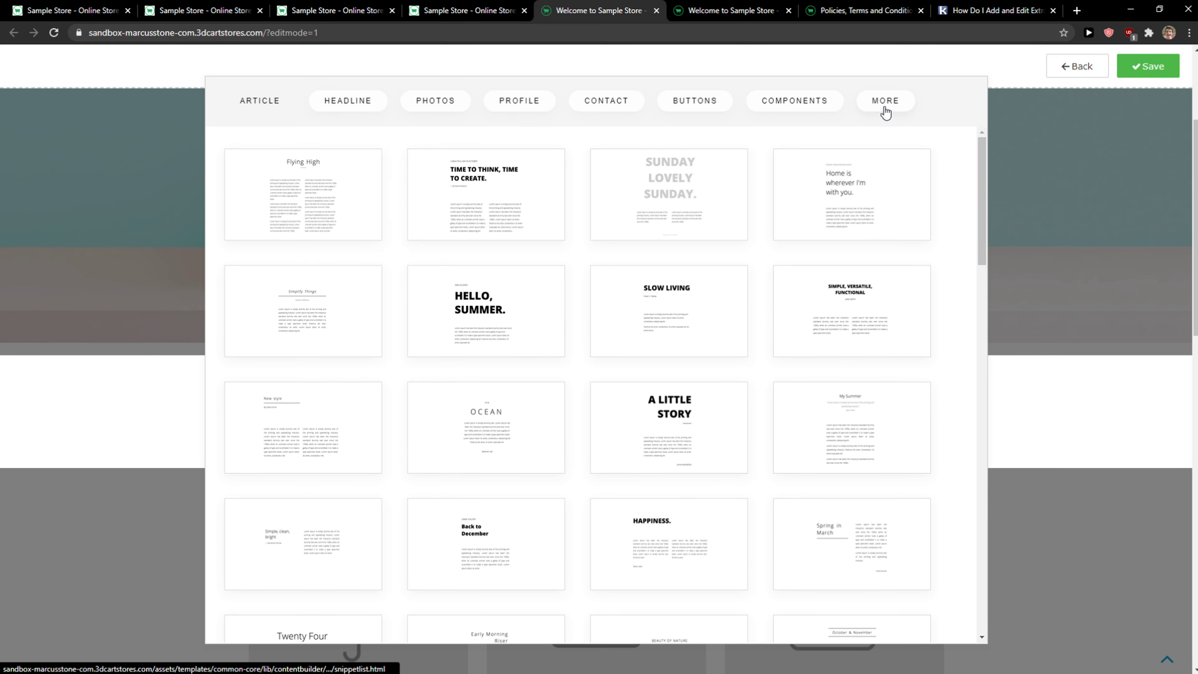
click(885, 100)
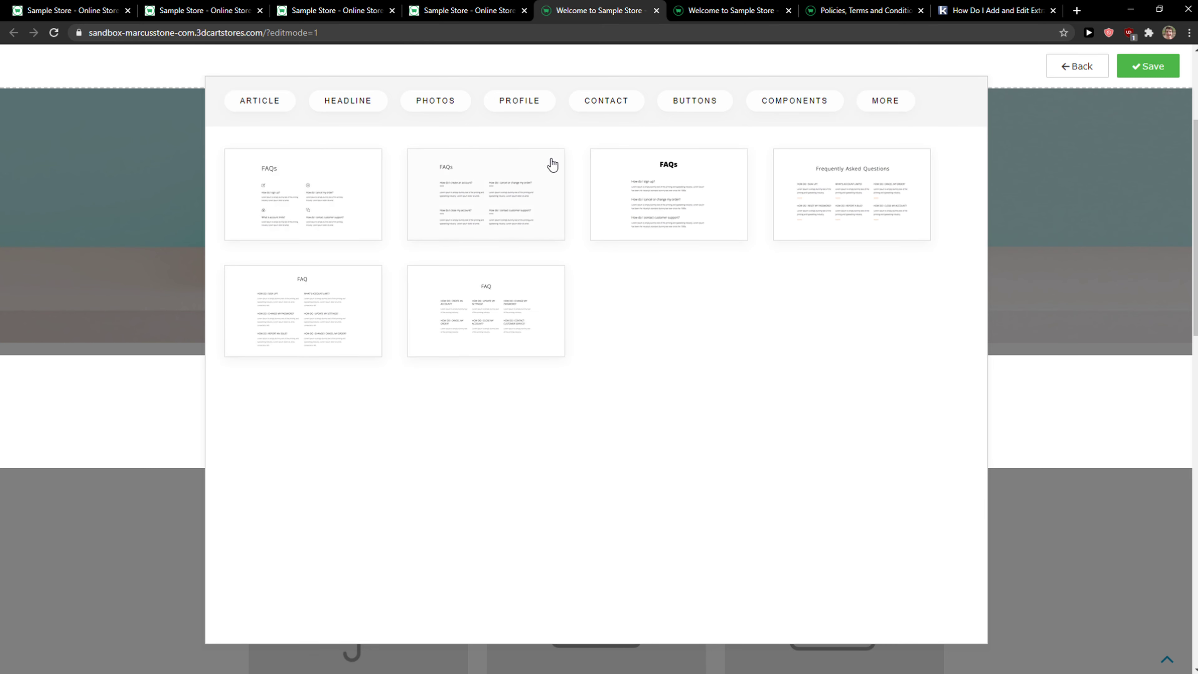
mouse_move(345, 185)
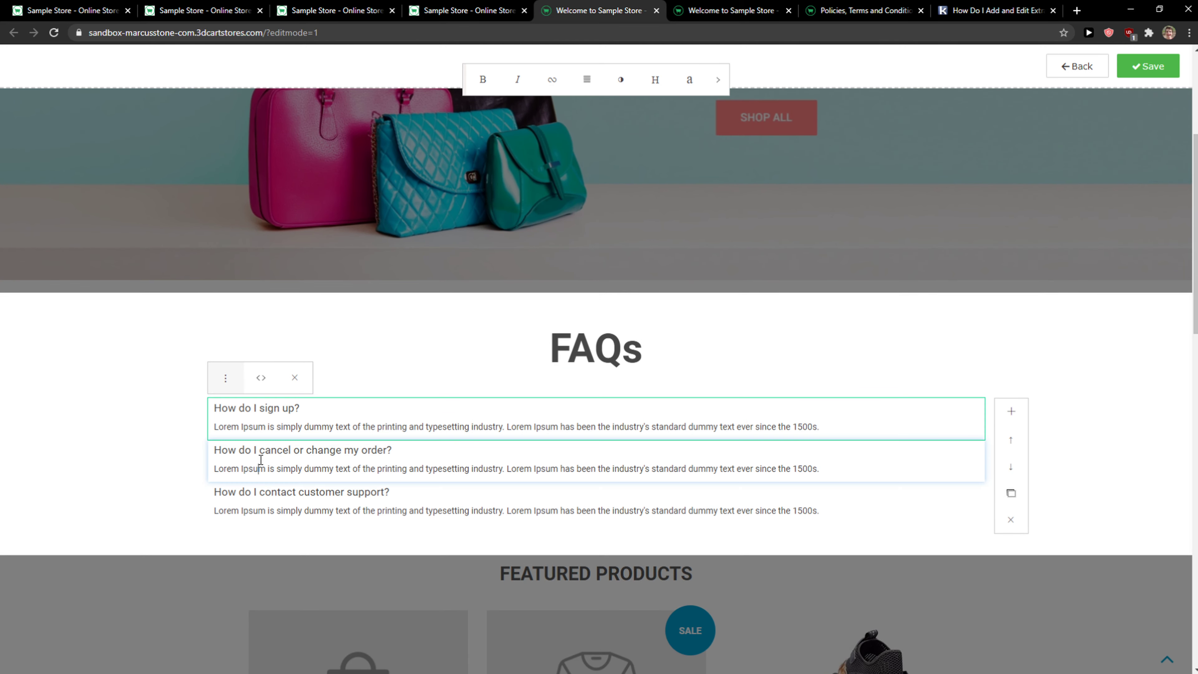
Delete the 'How do I cancel or change my order?' row, keeping sign-up and customer support questions.
double_click(486, 426)
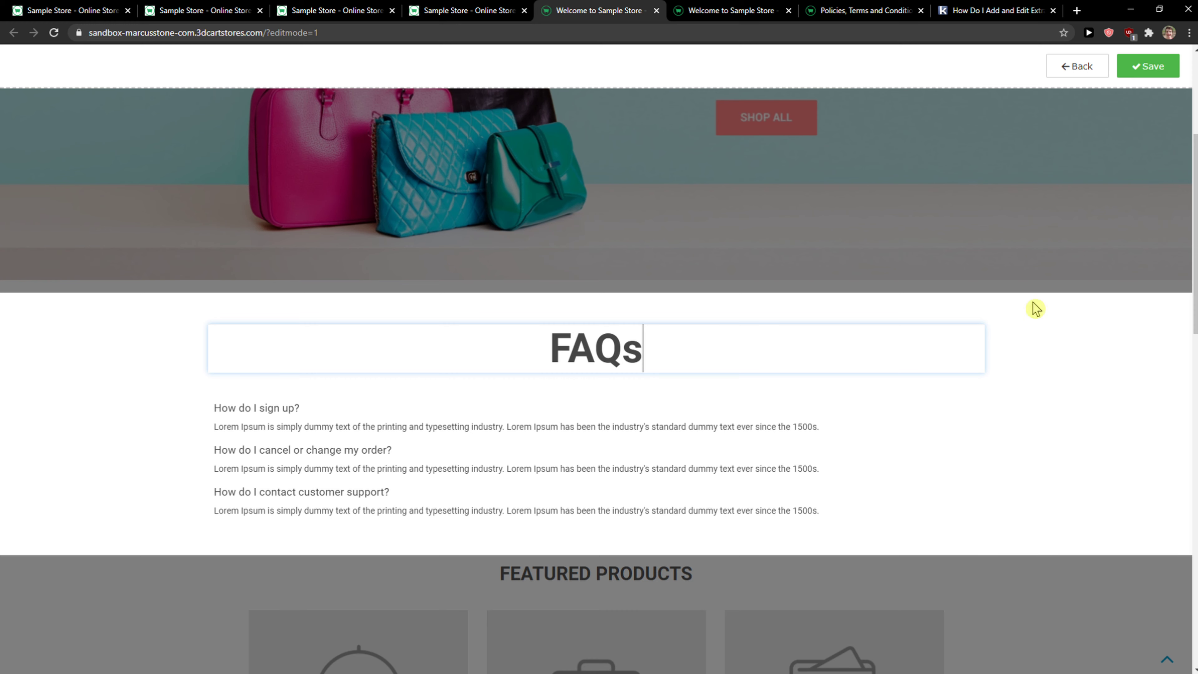
click(302, 450)
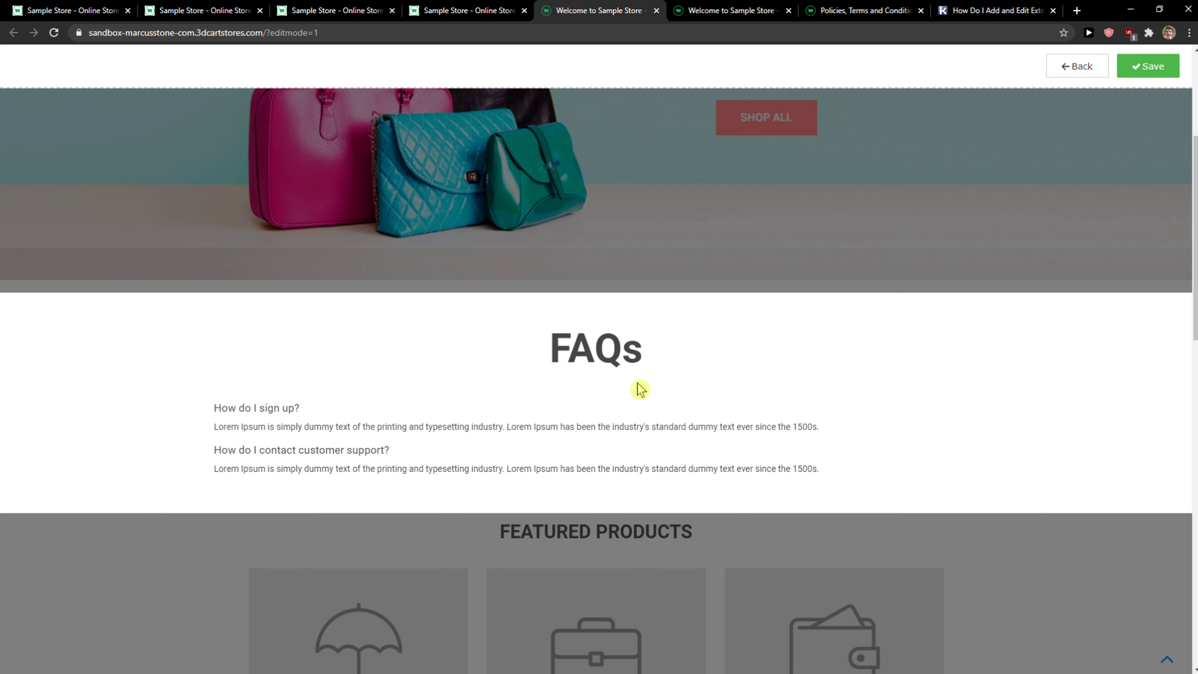
click(595, 348)
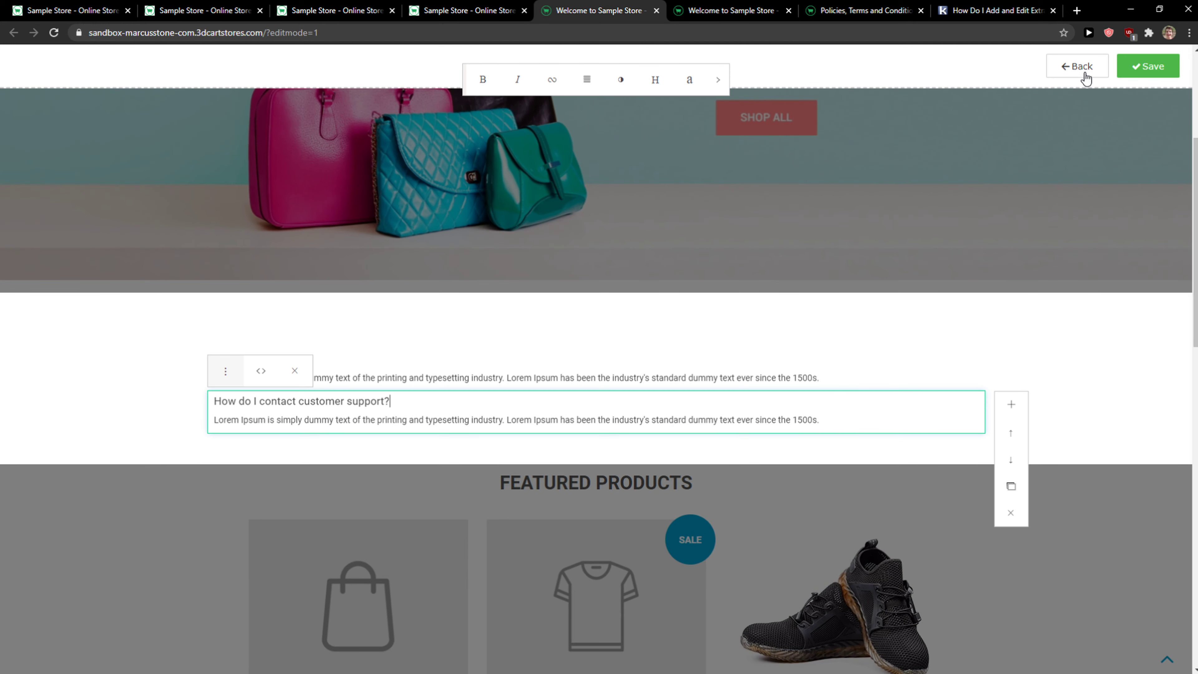
Go Back, relaunch the page editor, and browse More content templates for the empty area.
click(1076, 65)
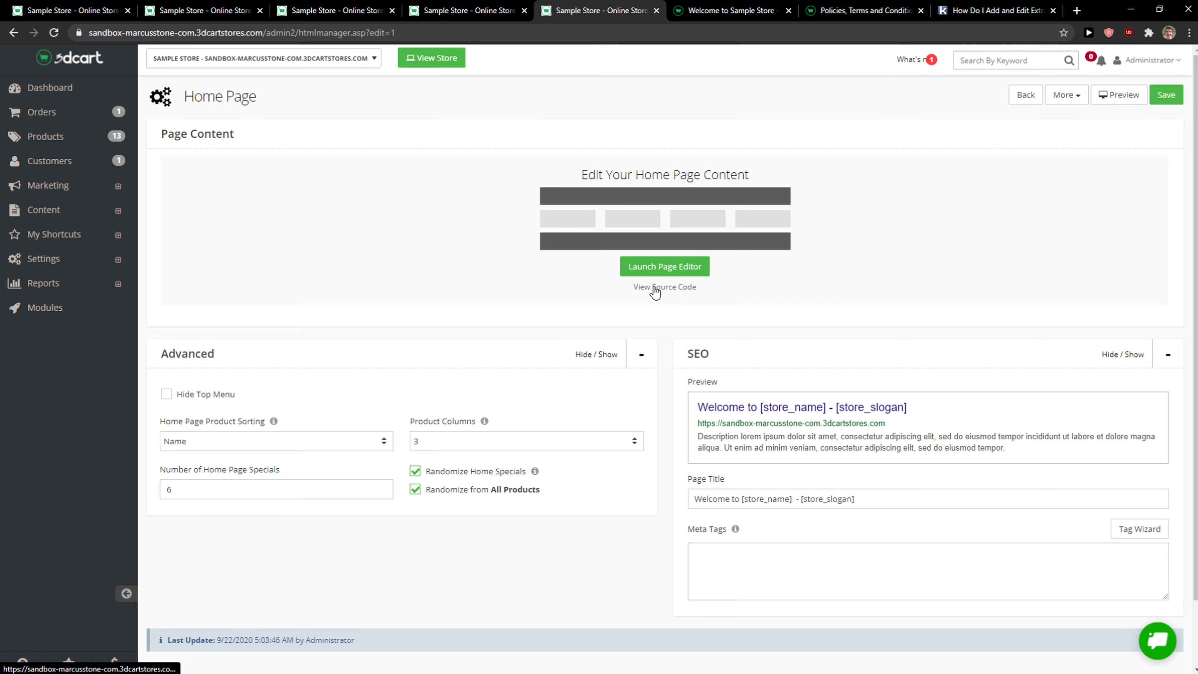
click(664, 265)
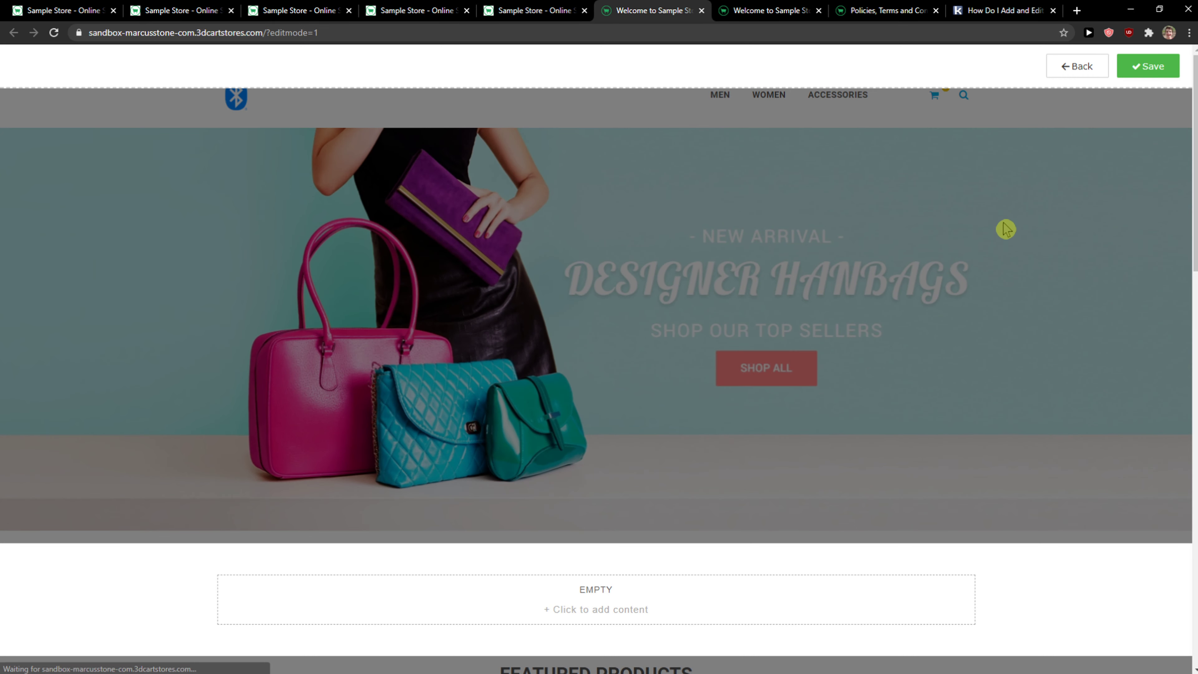
scroll(down, 3)
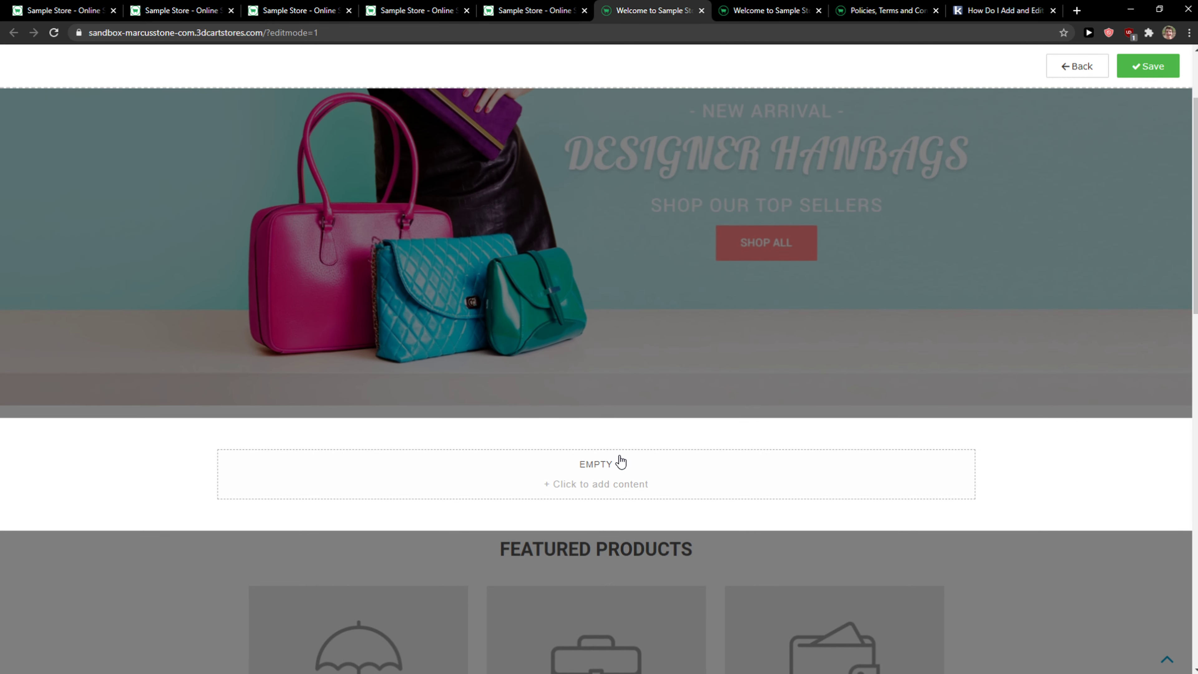
click(595, 483)
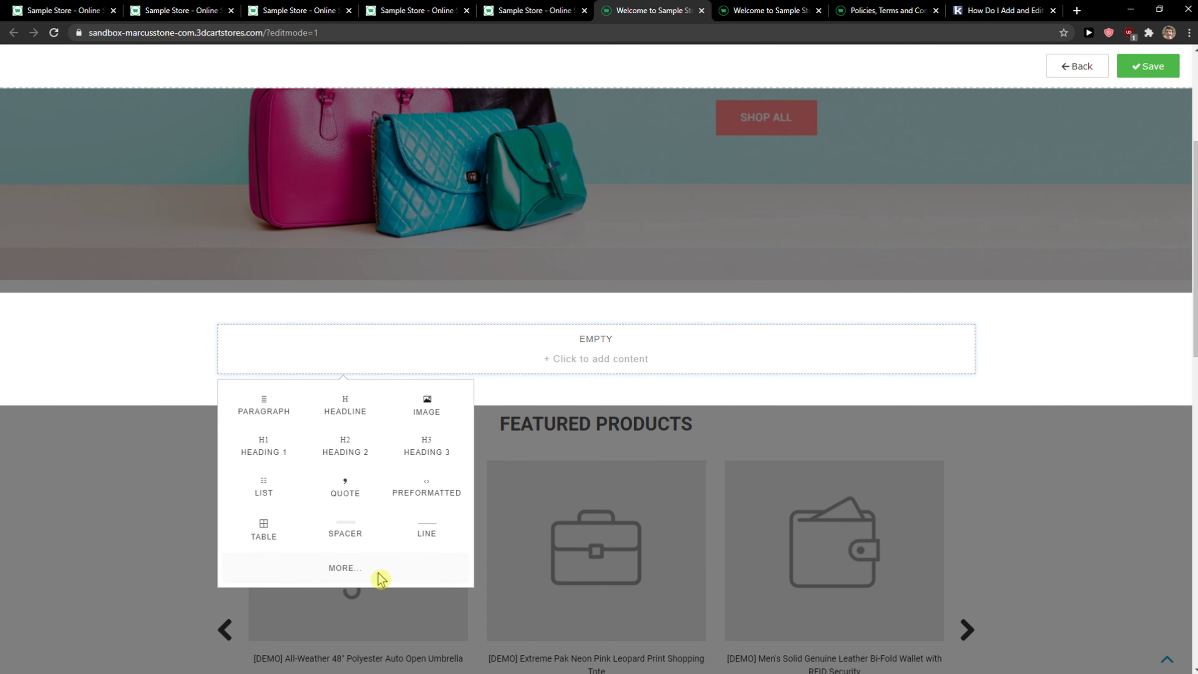
click(345, 567)
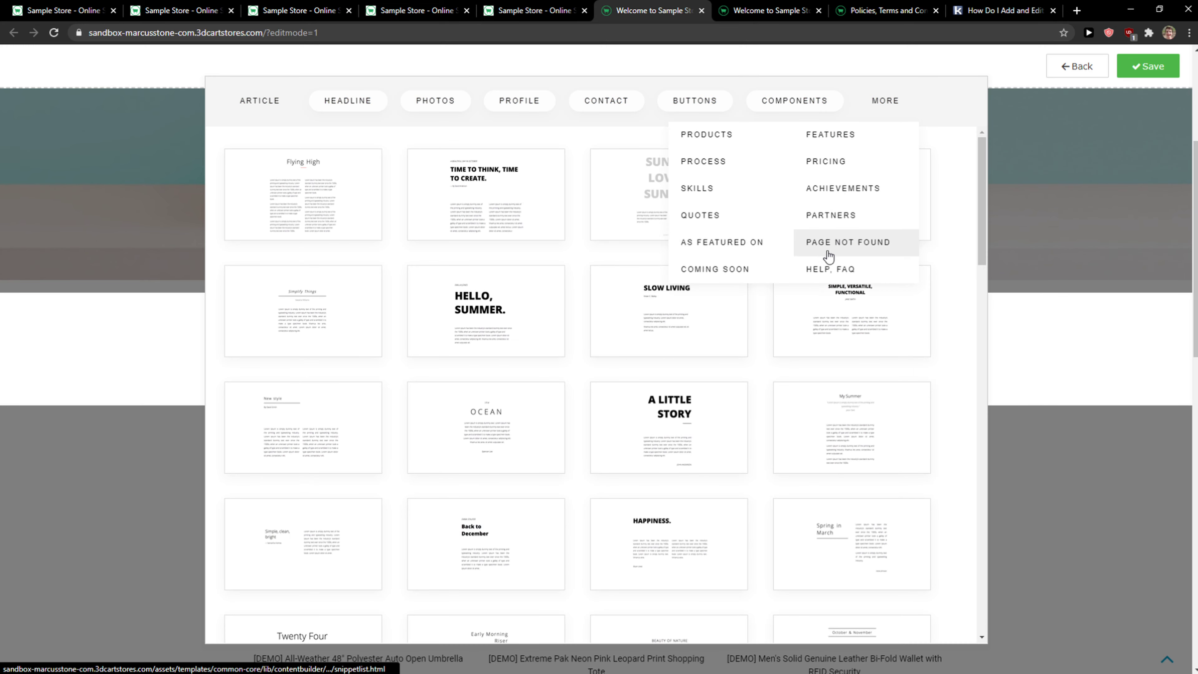